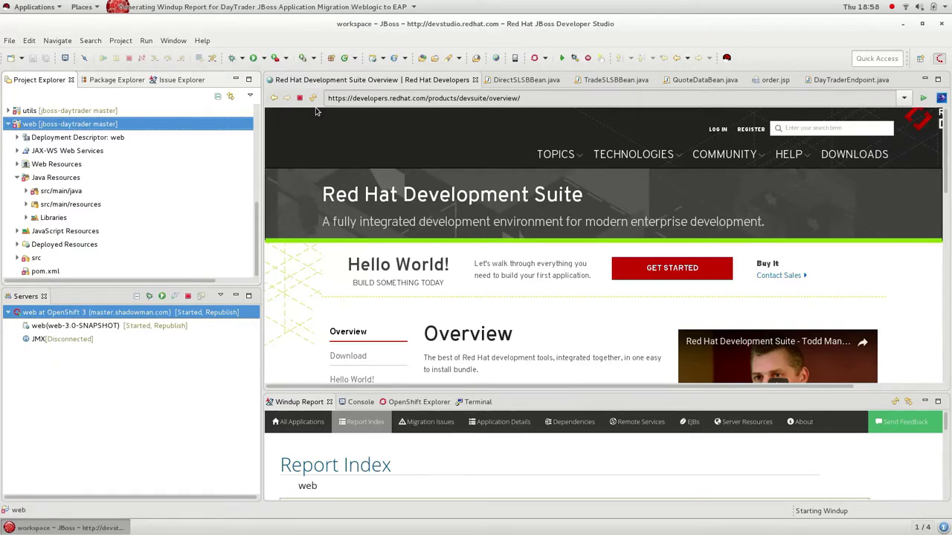
{"action": "mouse_move", "coordinate": [386, 125]}
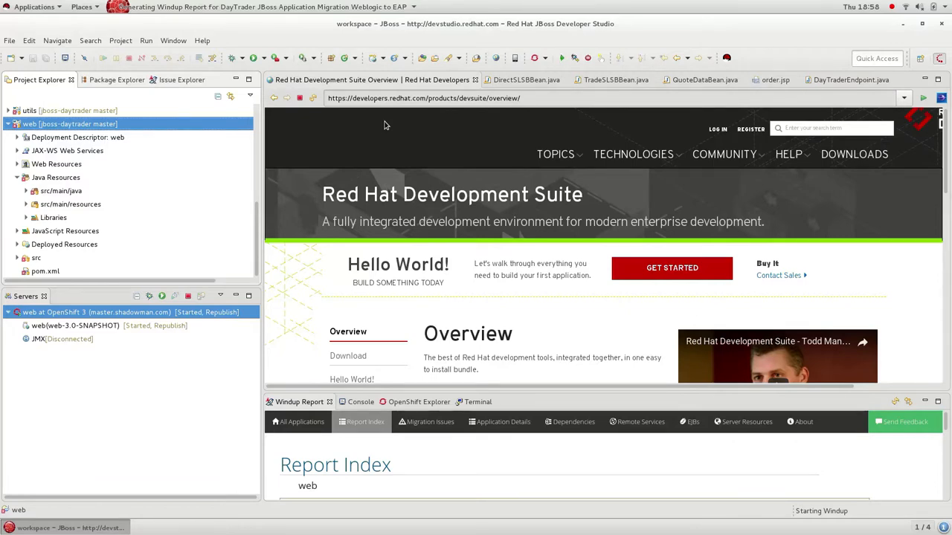
{"action": "mouse_move", "coordinate": [484, 153]}
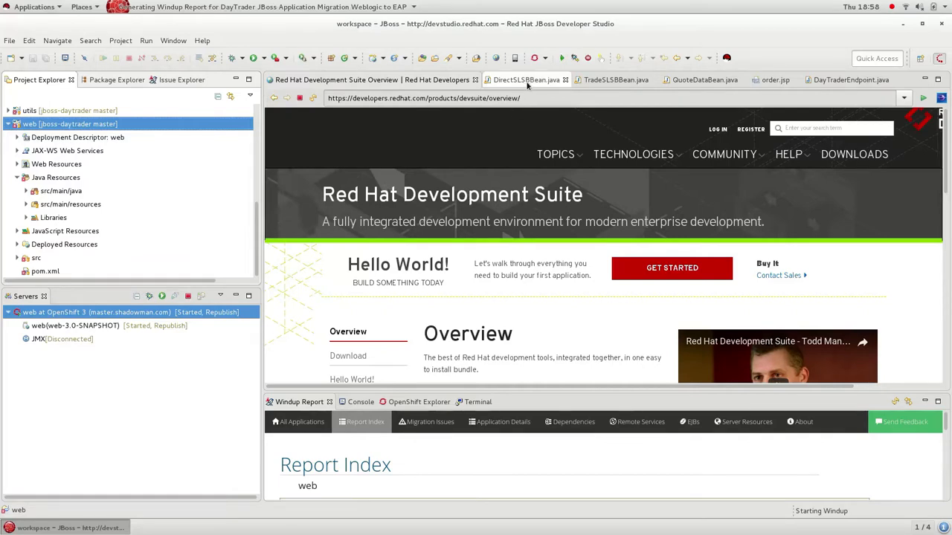
Browse DirectSLSBBean.java, TradeSLSBBean.java and QuoteDataBean.java, ending on the order.jsp source.
{"action": "left_click", "coordinate": [526, 79]}
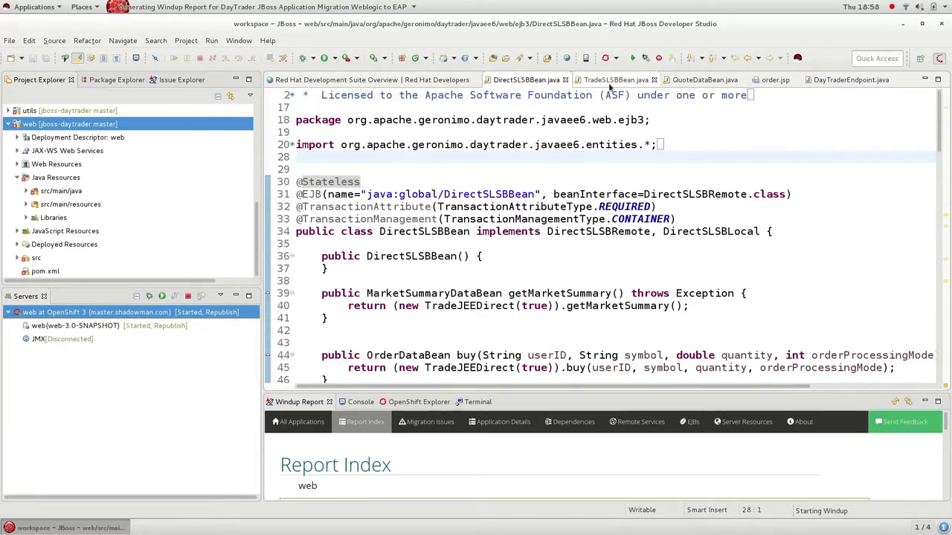
{"action": "left_click", "coordinate": [611, 80]}
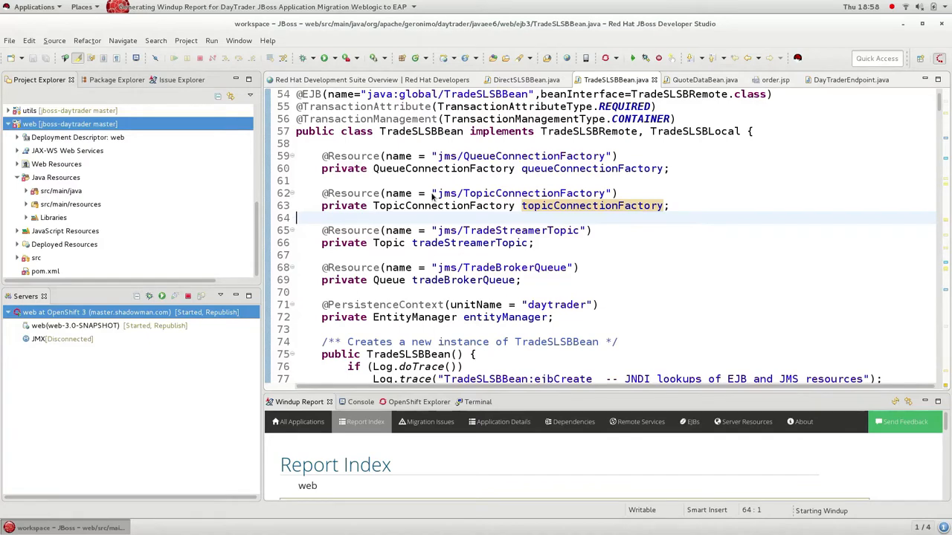
{"action": "left_click", "coordinate": [706, 80]}
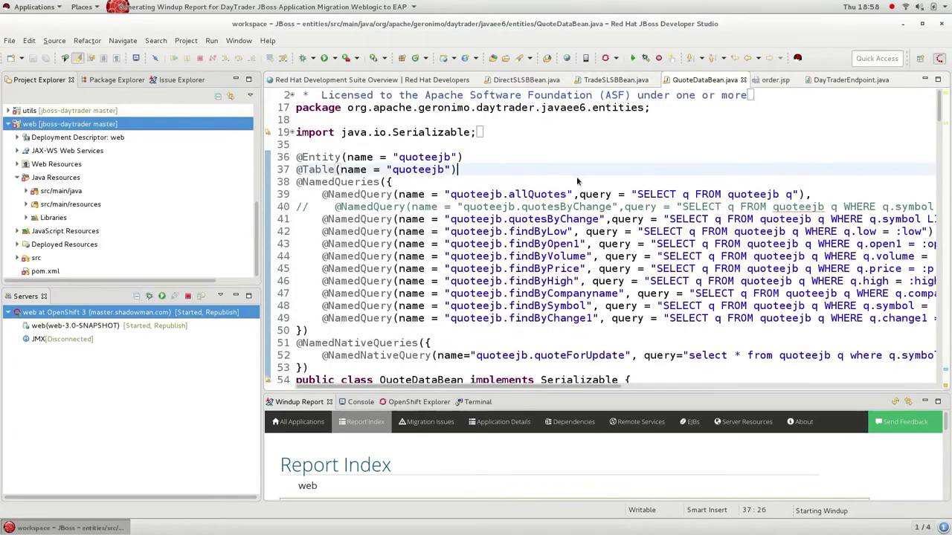
{"action": "mouse_move", "coordinate": [583, 176]}
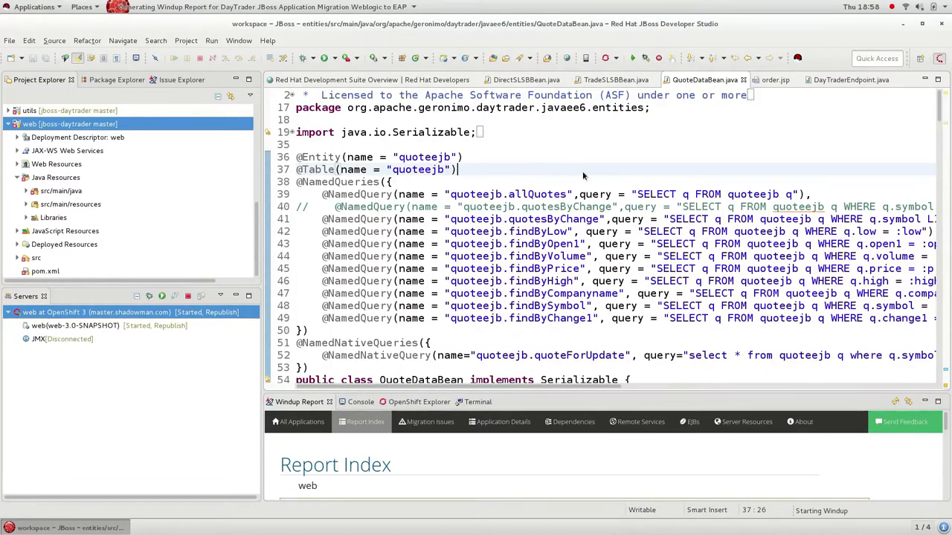
{"action": "left_click", "coordinate": [771, 80]}
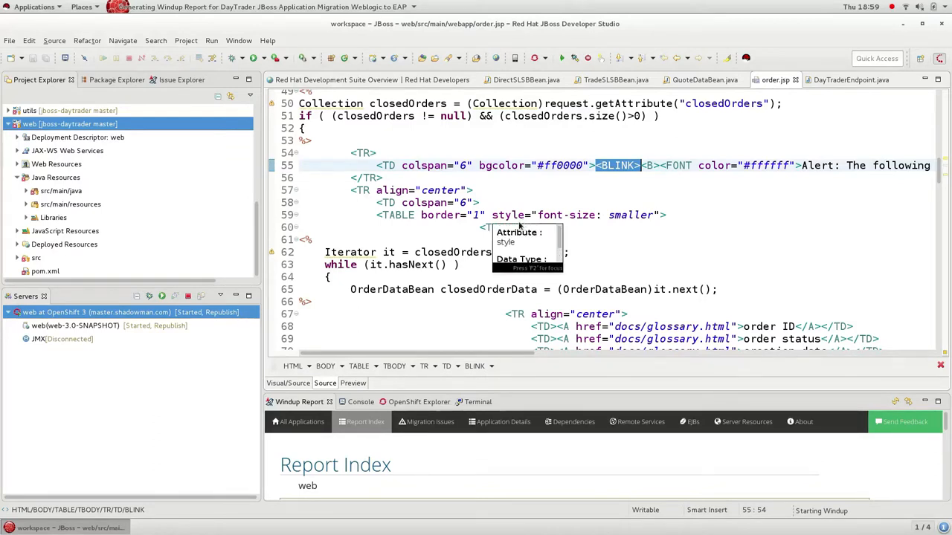
{"action": "mouse_move", "coordinate": [378, 316]}
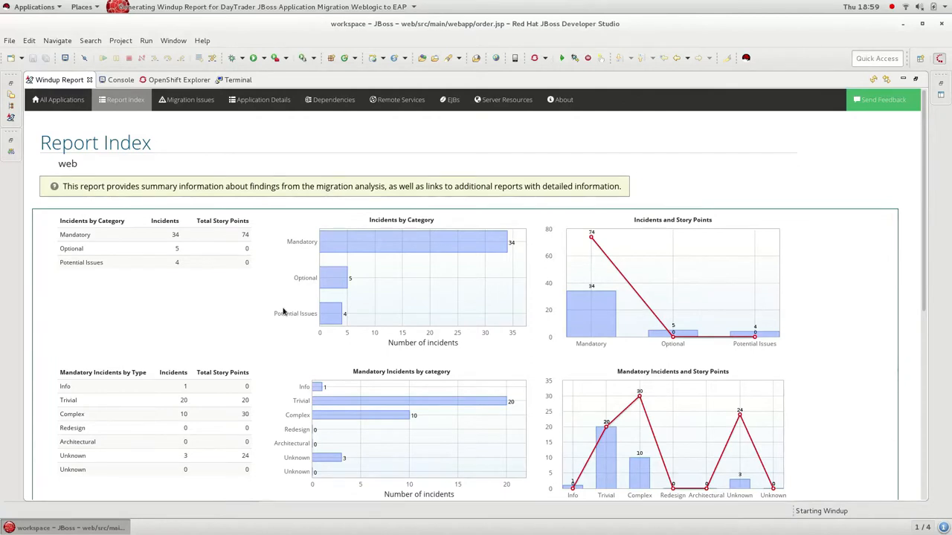
{"action": "mouse_move", "coordinate": [284, 305]}
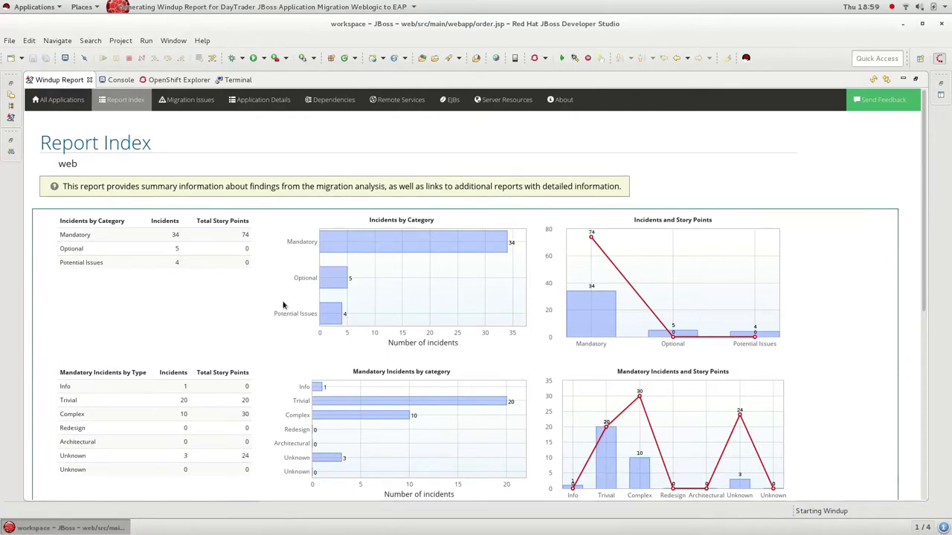
{"action": "mouse_move", "coordinate": [503, 244]}
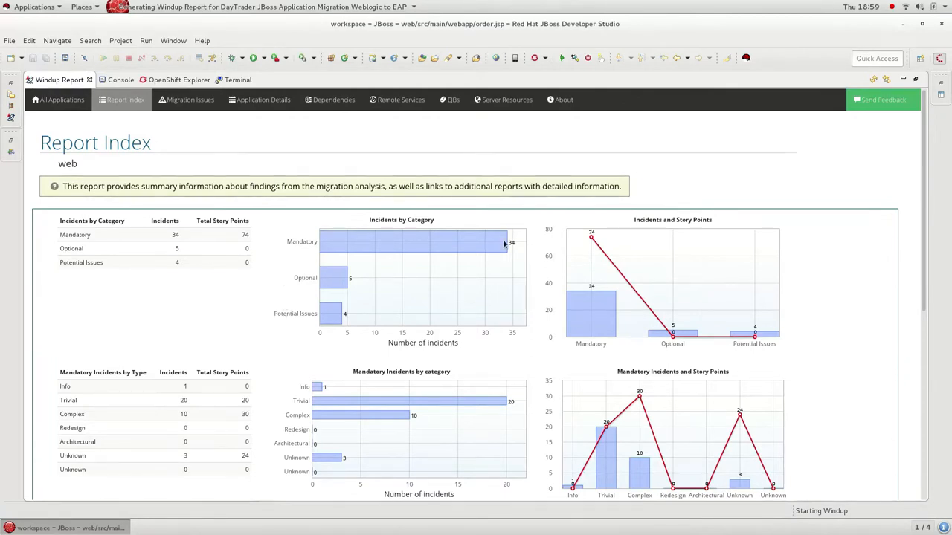
{"action": "mouse_move", "coordinate": [590, 240]}
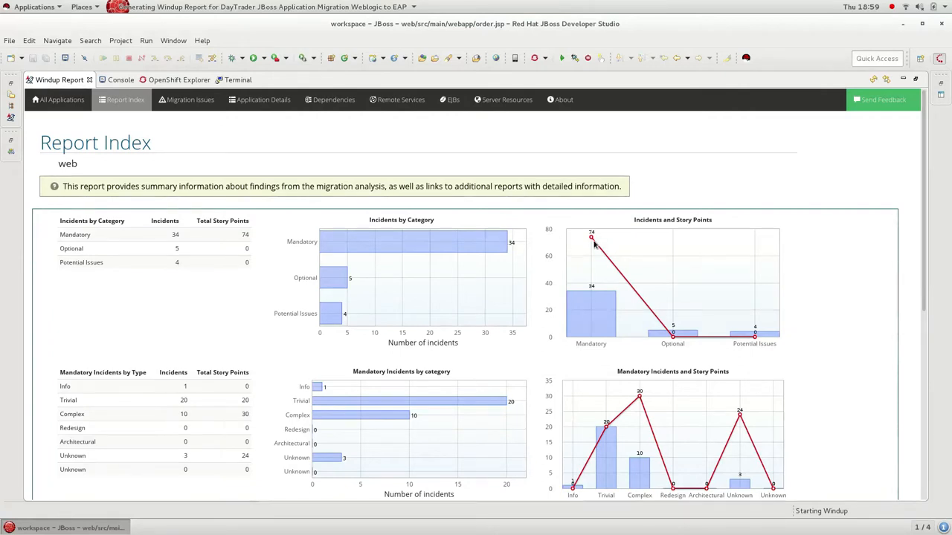
{"action": "mouse_move", "coordinate": [602, 240]}
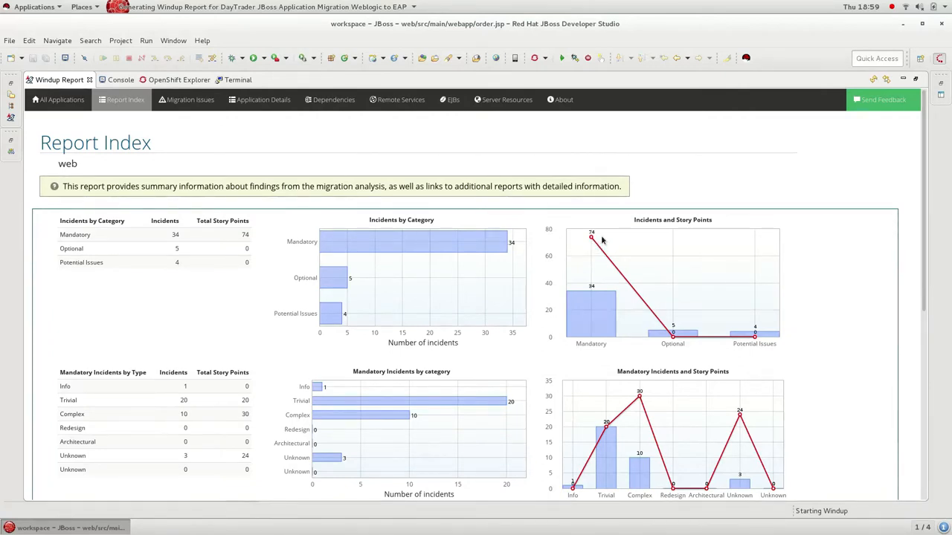
{"action": "mouse_move", "coordinate": [368, 138]}
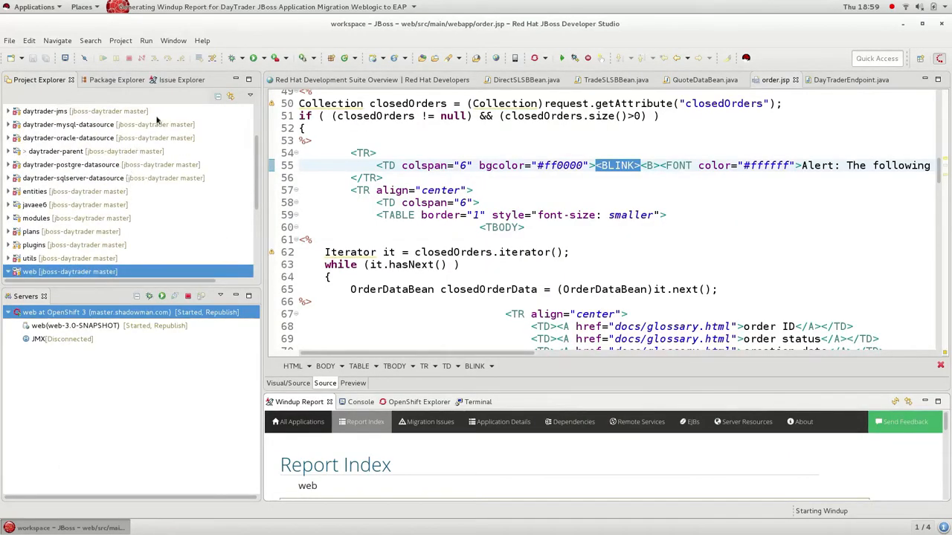
Preview and apply the quick fix for the WebLogic lifecycle listener issue.
{"action": "left_click", "coordinate": [172, 79]}
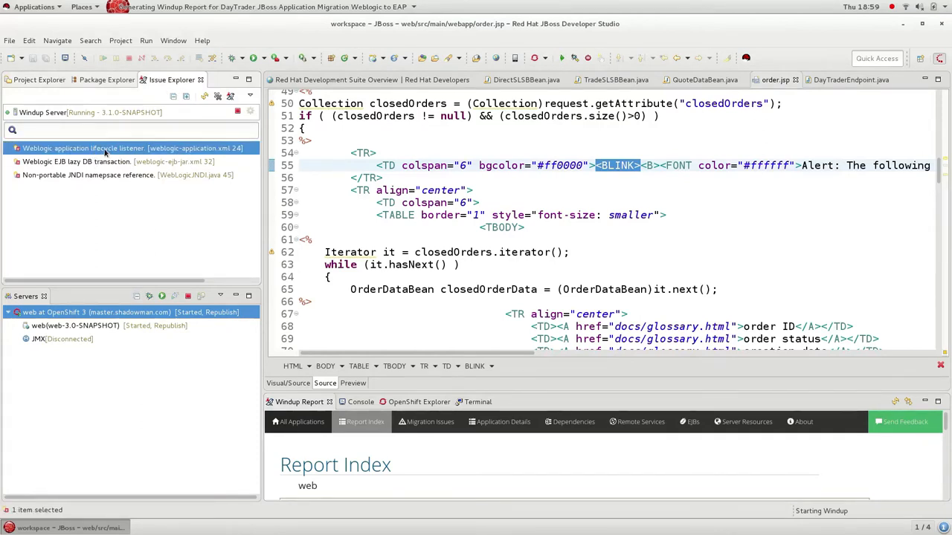
{"action": "right_click", "coordinate": [97, 148]}
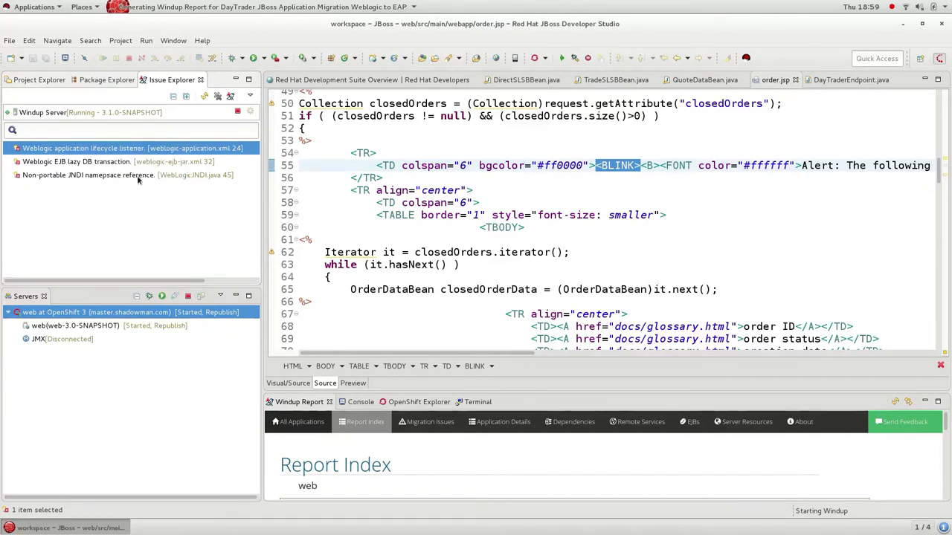
{"action": "mouse_move", "coordinate": [186, 189]}
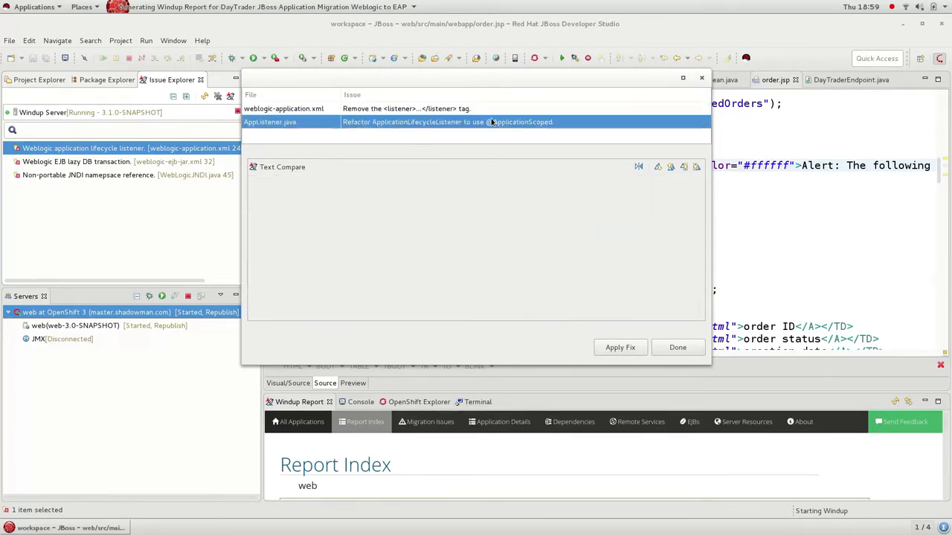
{"action": "left_click", "coordinate": [677, 347]}
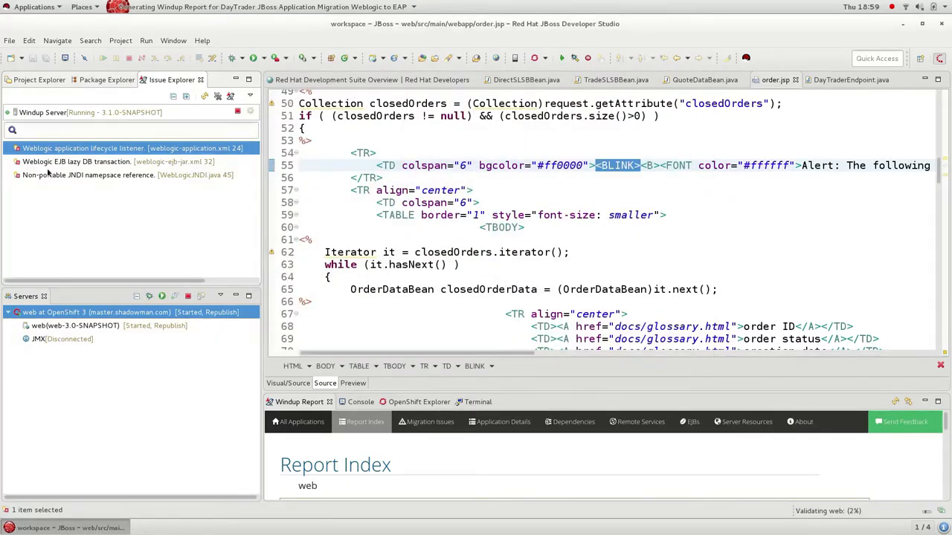
Apply the quick fix for the non-portable JNDI namespace issue.
{"action": "right_click", "coordinate": [70, 161]}
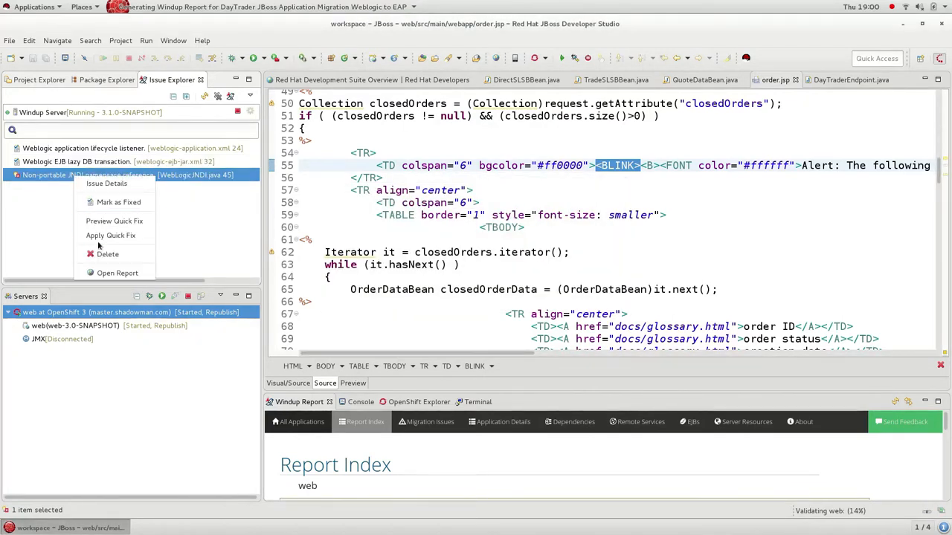
{"action": "left_click", "coordinate": [114, 229]}
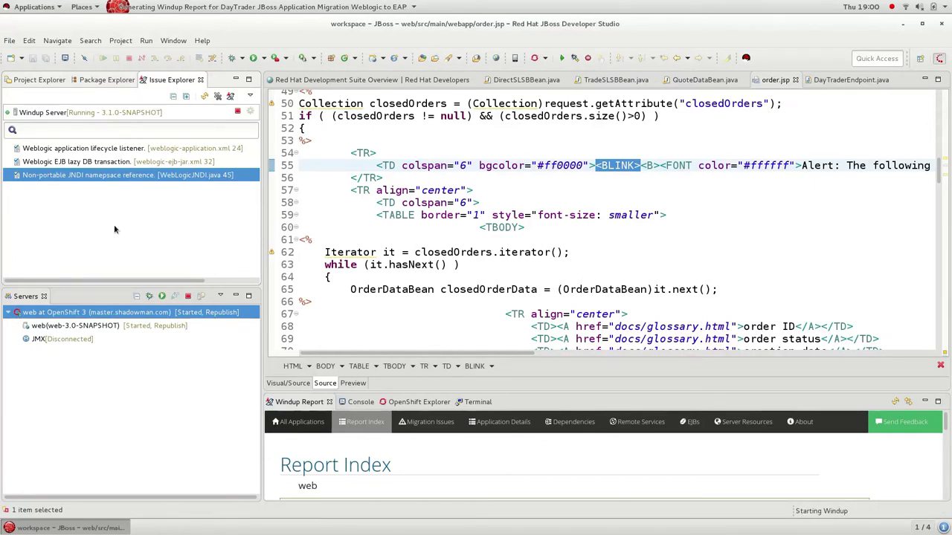
{"action": "mouse_move", "coordinate": [160, 209]}
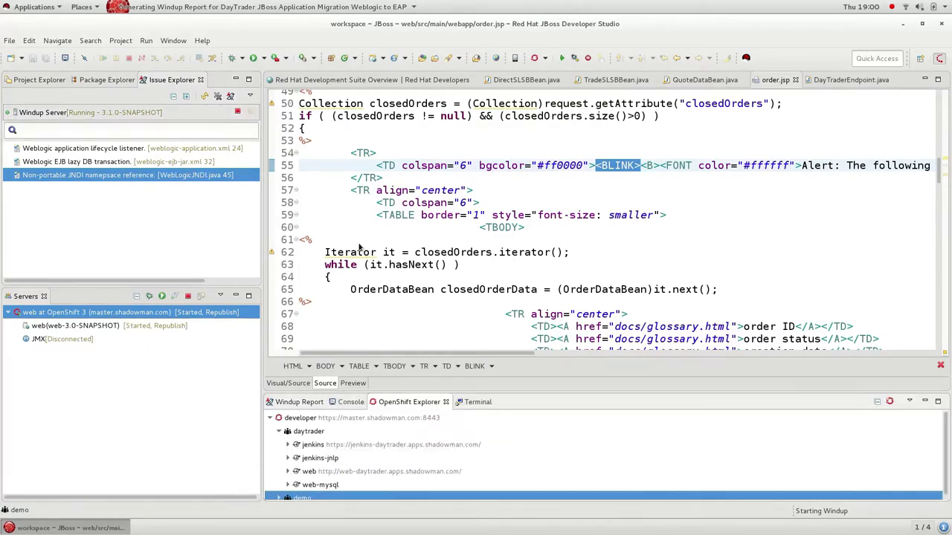
Open the daytrader OpenShift project in the web console.
{"action": "left_click", "coordinate": [39, 80]}
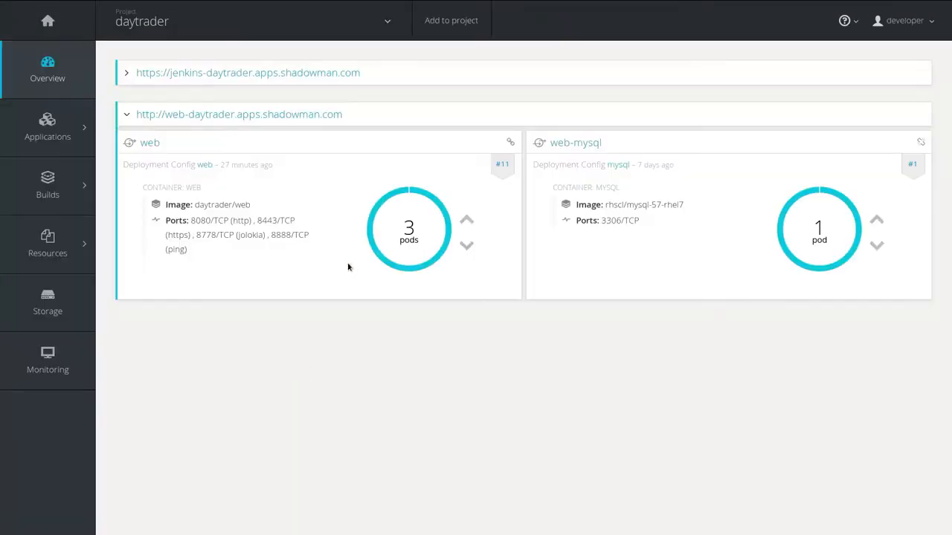
Load the DayTrader home page from the web route, then return to the daytrader overview.
{"action": "left_click", "coordinate": [238, 114]}
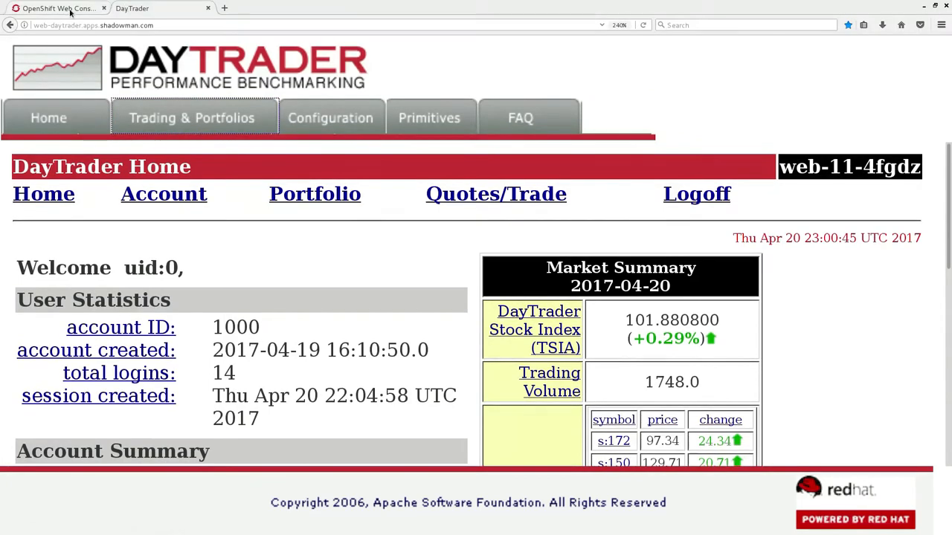
{"action": "left_click", "coordinate": [58, 8]}
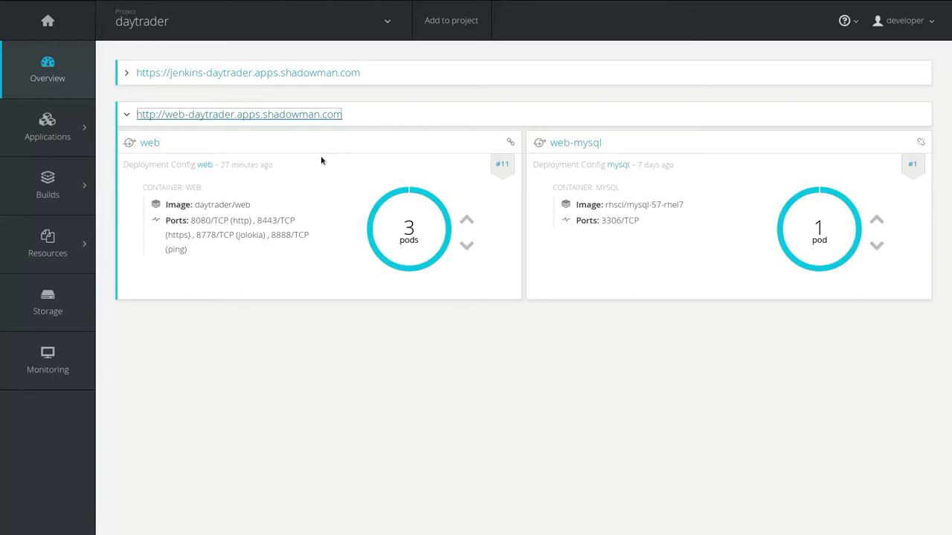
{"action": "mouse_move", "coordinate": [317, 156]}
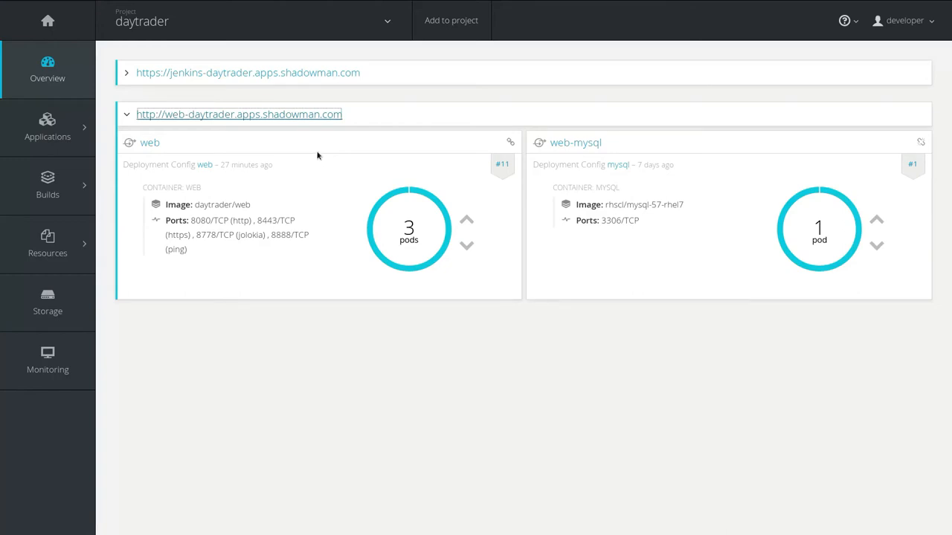
{"action": "mouse_move", "coordinate": [334, 257]}
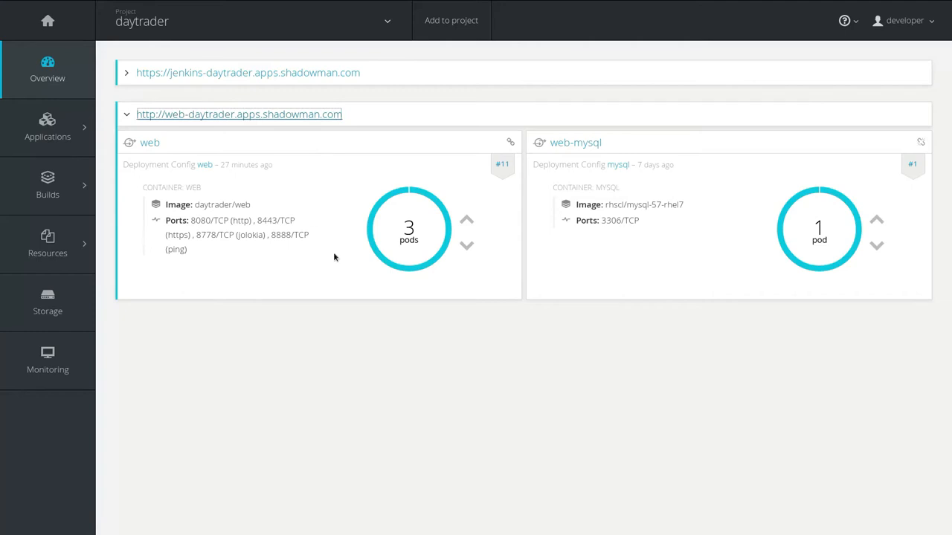
{"action": "mouse_move", "coordinate": [320, 267]}
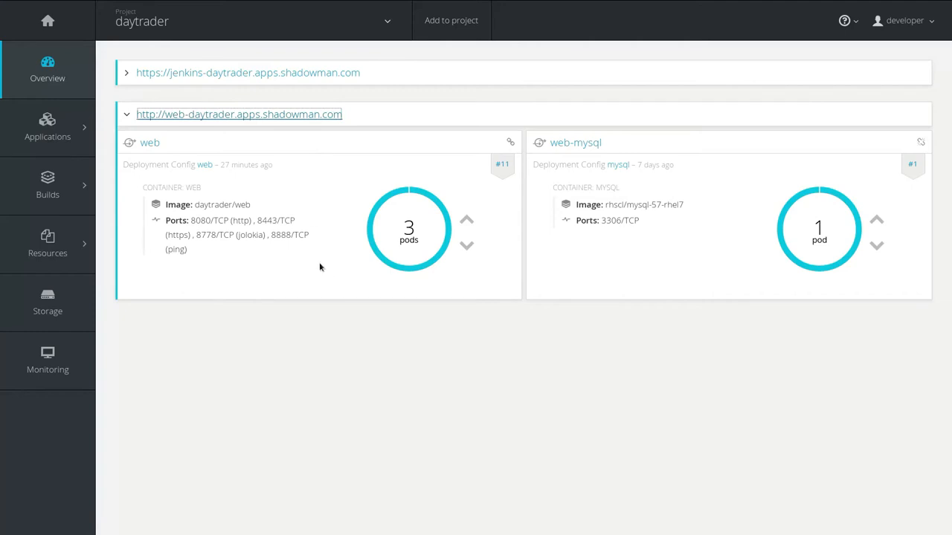
Start daytrader-pipeline build #11 and follow it to the Approve Go Live stage.
{"action": "left_click", "coordinate": [48, 186]}
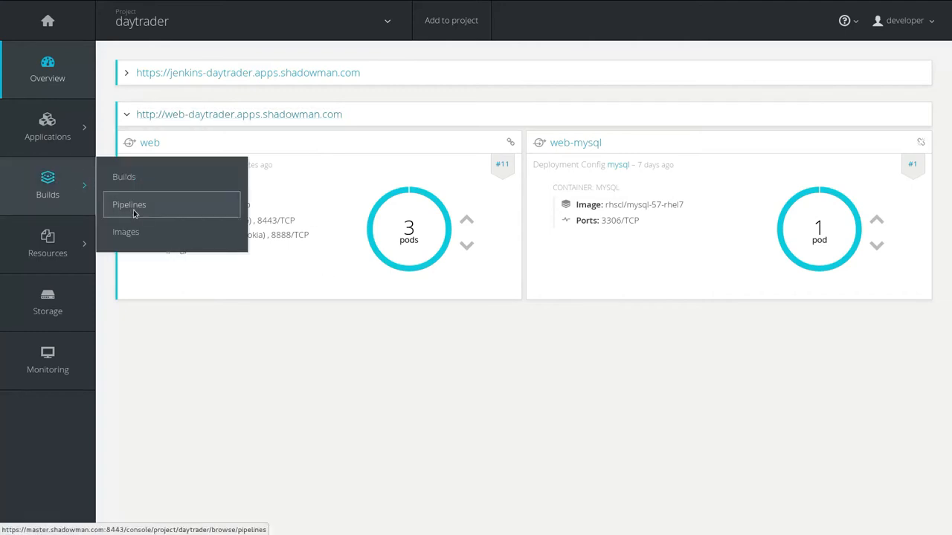
{"action": "left_click", "coordinate": [128, 204]}
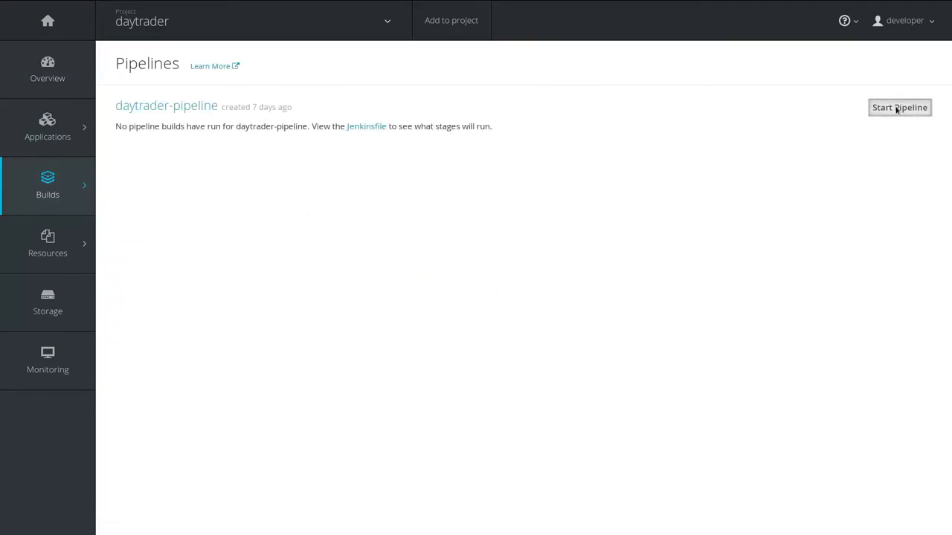
{"action": "left_click", "coordinate": [898, 107]}
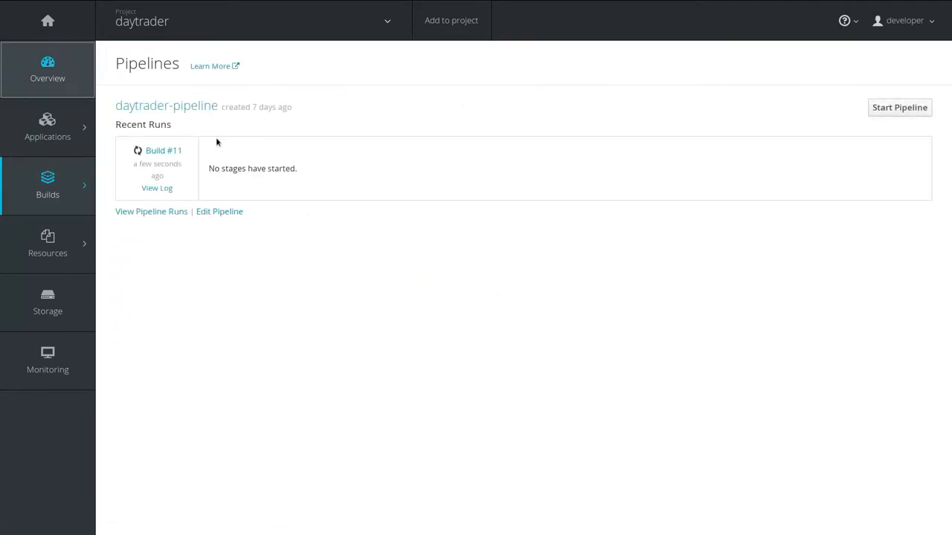
{"action": "mouse_move", "coordinate": [385, 212]}
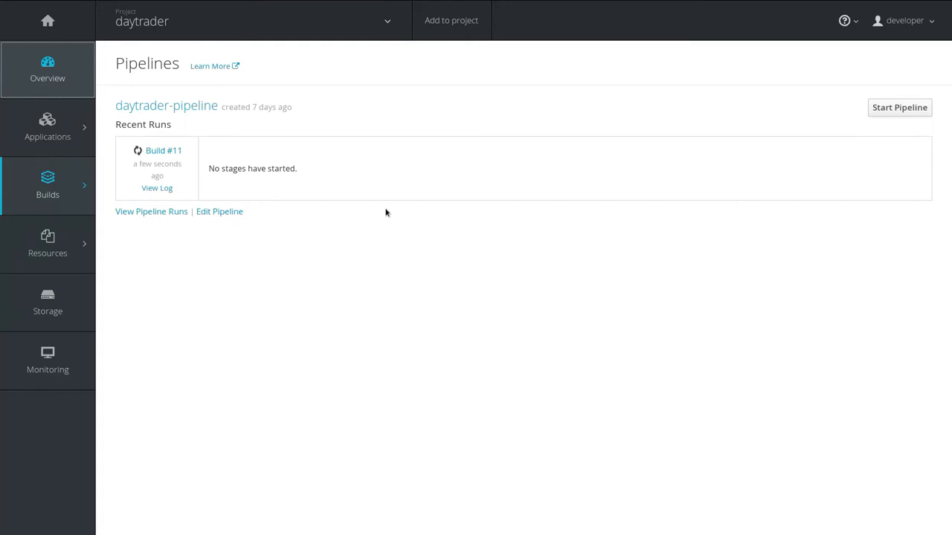
{"action": "left_click", "coordinate": [46, 69]}
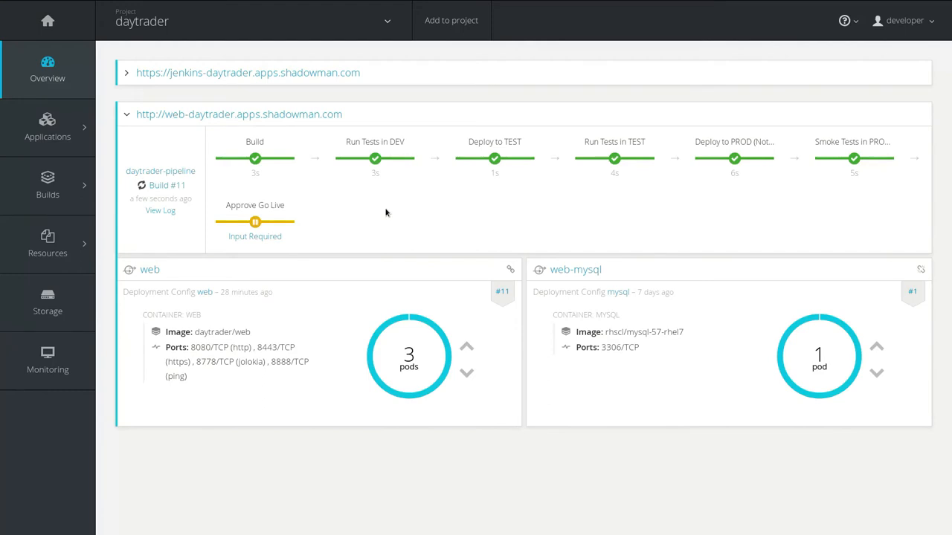
{"action": "mouse_move", "coordinate": [333, 226]}
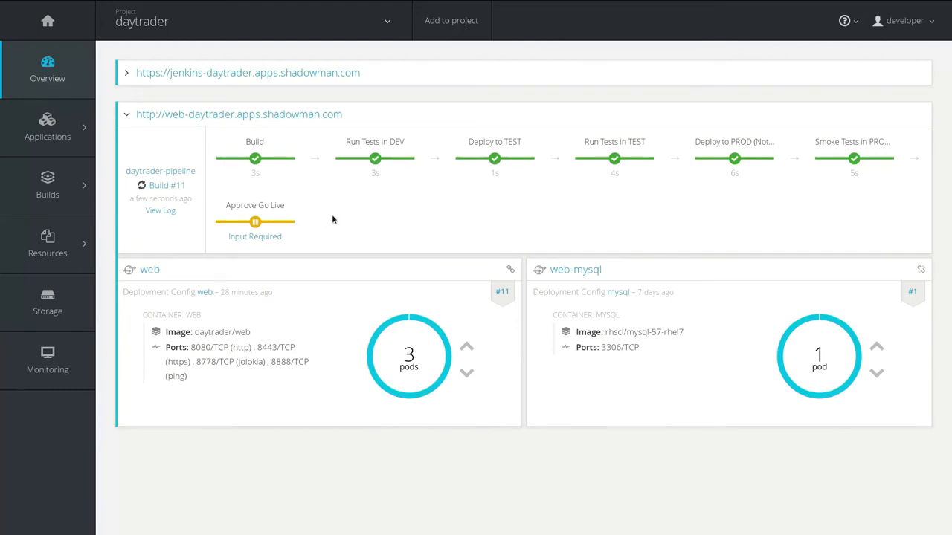
Proceed on the 'Go Live in Production?' input for build #11 in Jenkins.
{"action": "left_click", "coordinate": [254, 236]}
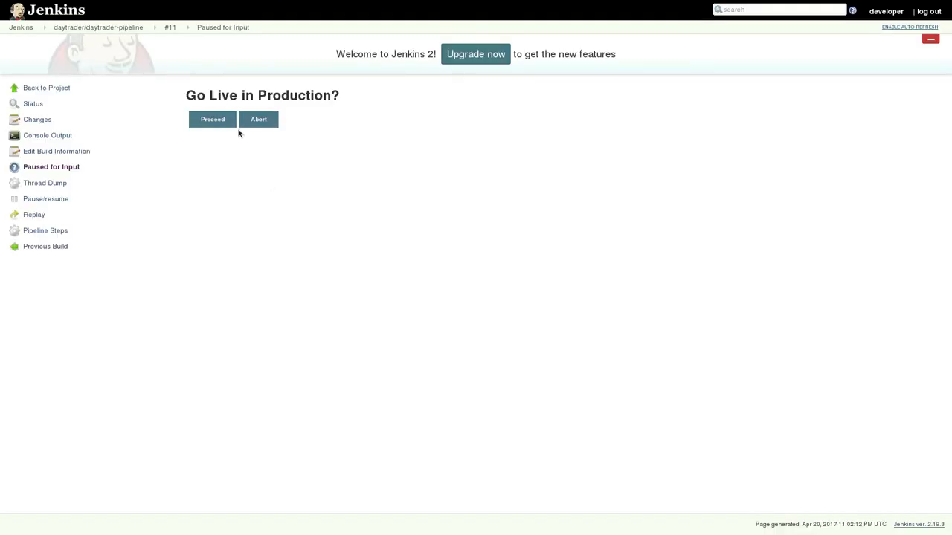
{"action": "left_click", "coordinate": [211, 119]}
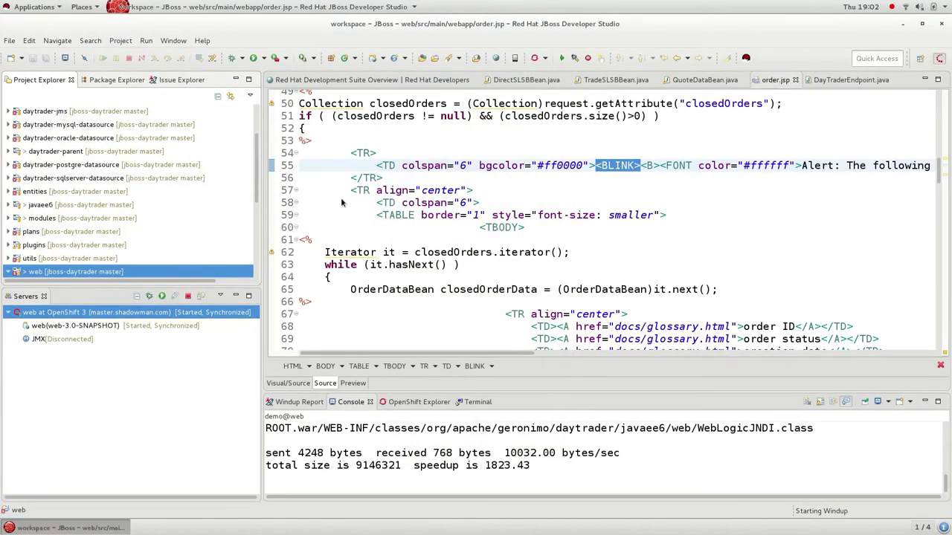
Run ./deploy.sh in the terminal to deploy the rest-microservice.
{"action": "left_click", "coordinate": [471, 401]}
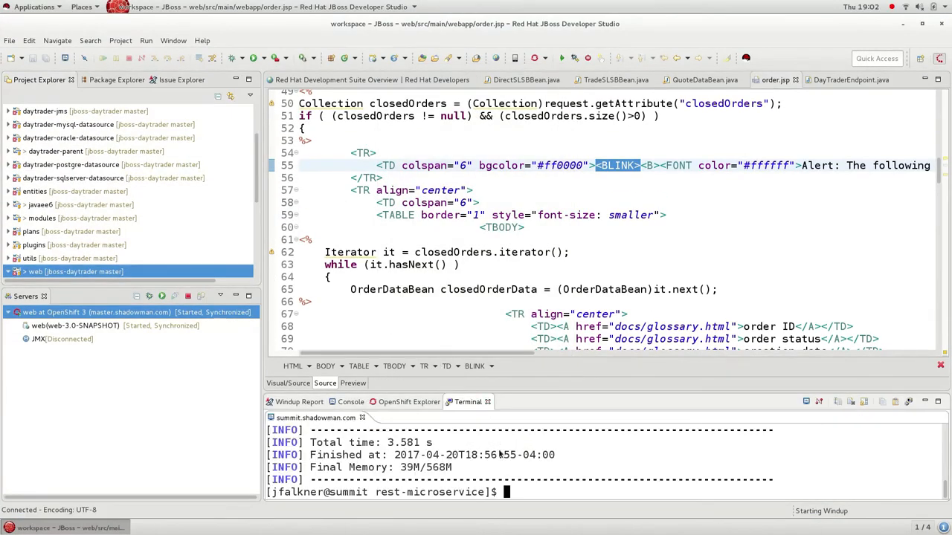
{"action": "type", "text": "./"}
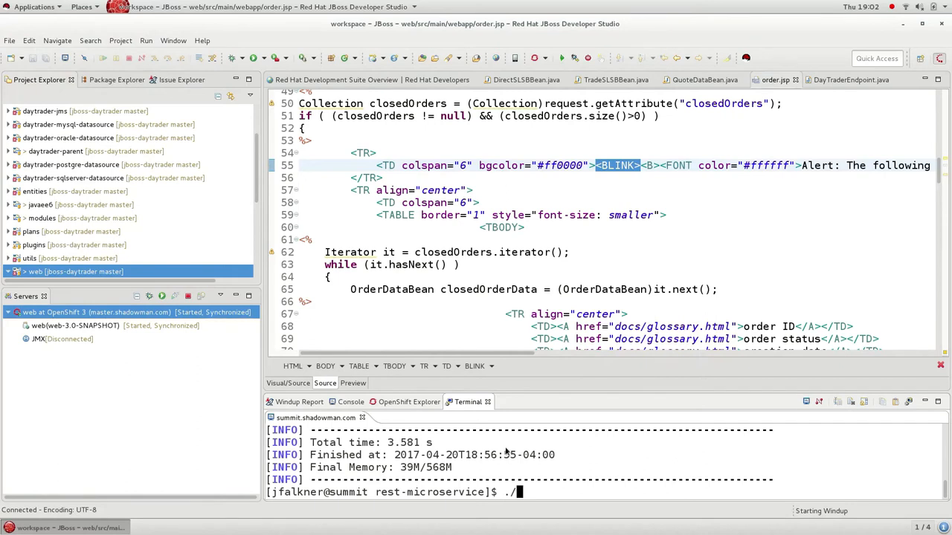
{"action": "type", "text": "d"}
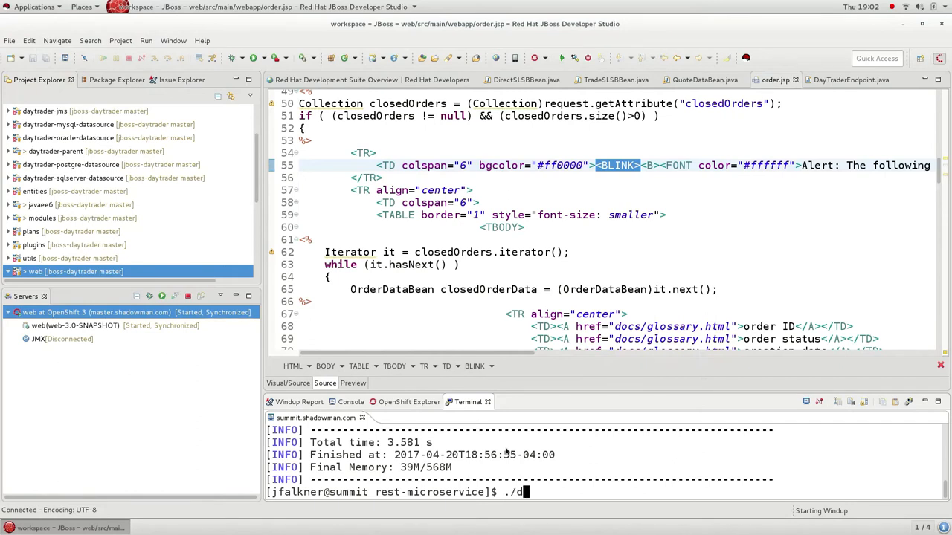
{"action": "type", "text": "eploy.sh"}
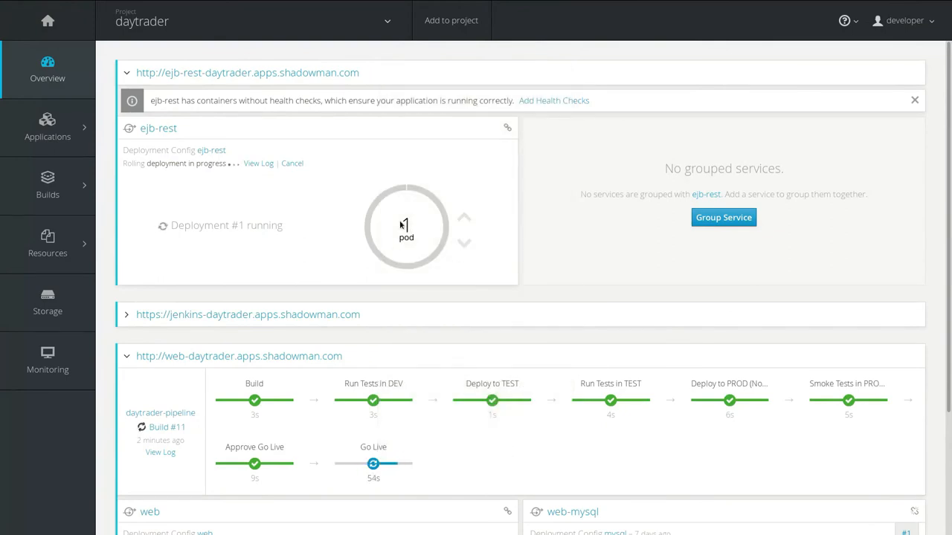
Scroll the Overview to watch the ejb-rest deployment and web rolling out.
{"action": "scroll", "scroll_direction": "down", "scroll_amount": 3}
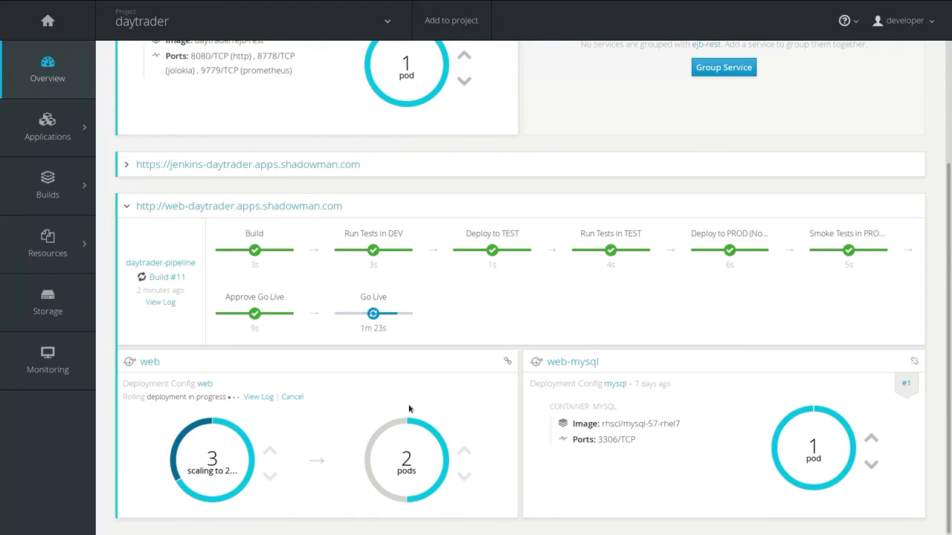
{"action": "scroll", "scroll_direction": "up", "scroll_amount": 3}
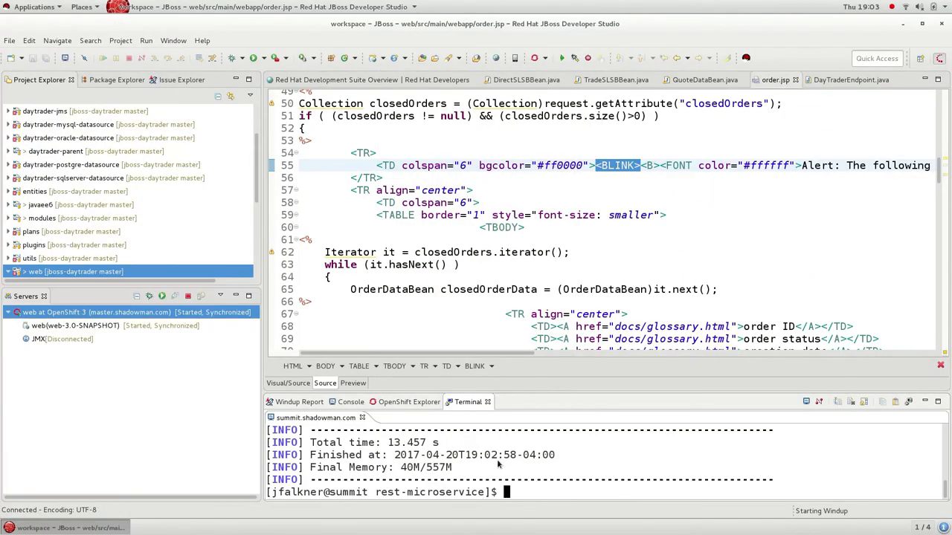
Run ./trade.sh to POST a BURR buy order to the ejb-rest API.
{"action": "type", "text": "./trade.sh"}
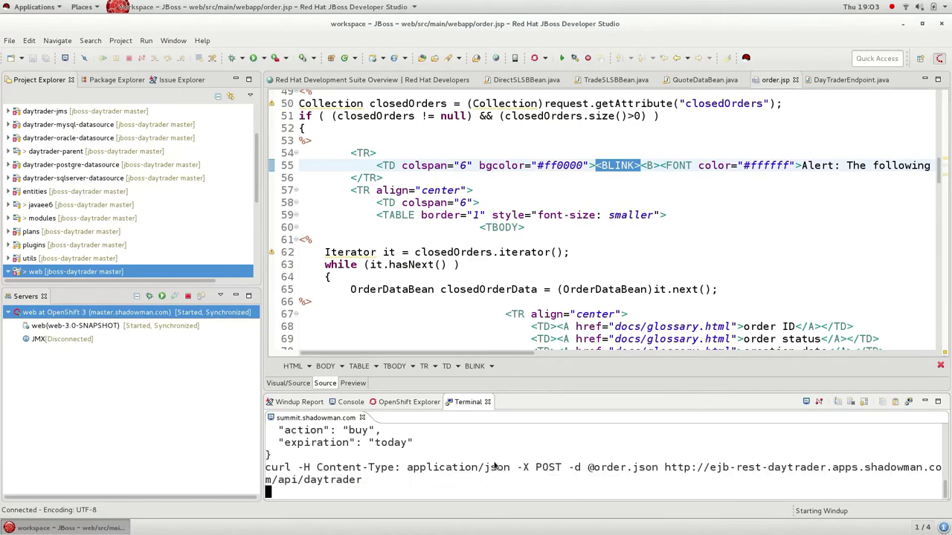
{"action": "key", "text": "Return"}
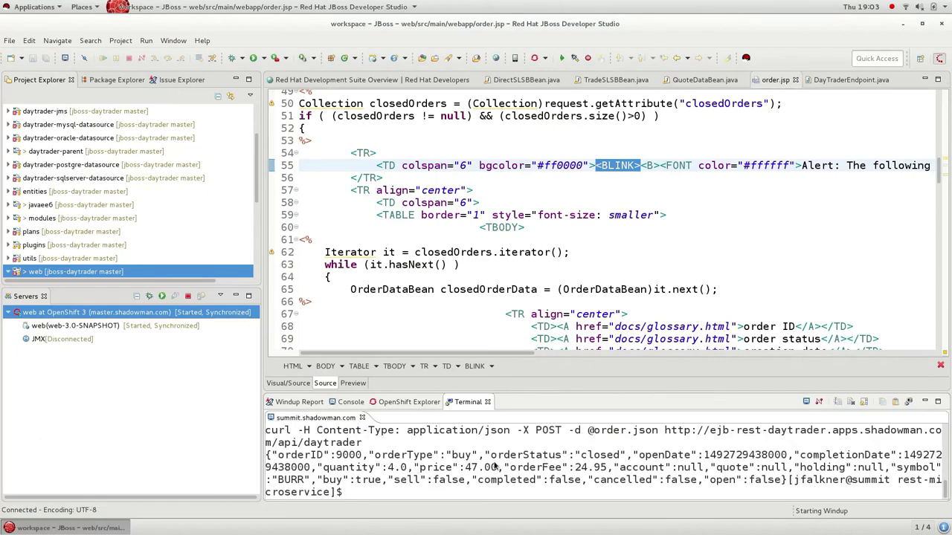